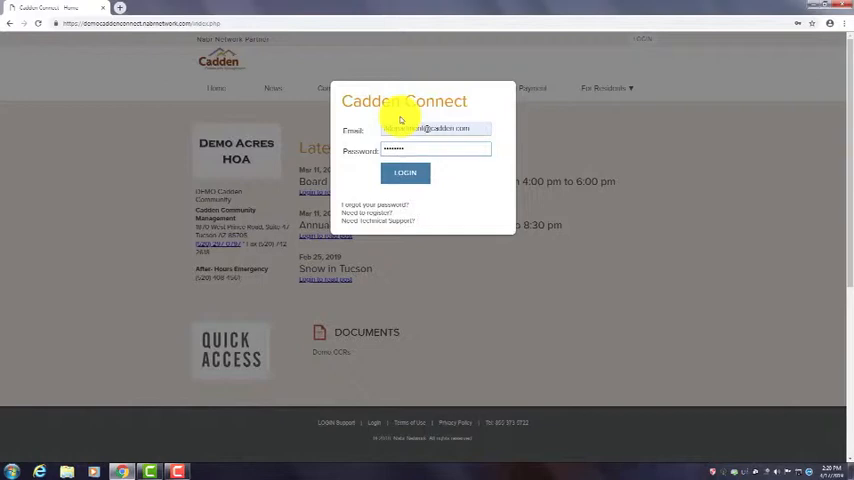
Step: Enter the password and log in to the resident account
type("•")
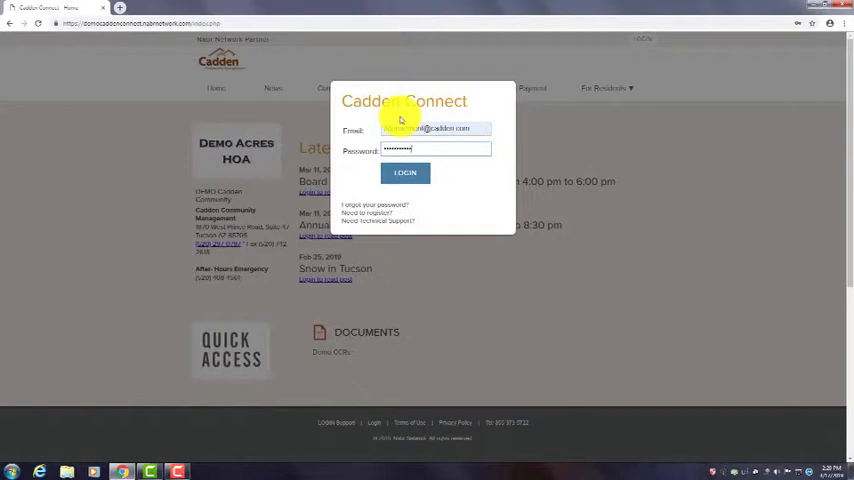
left_click(405, 172)
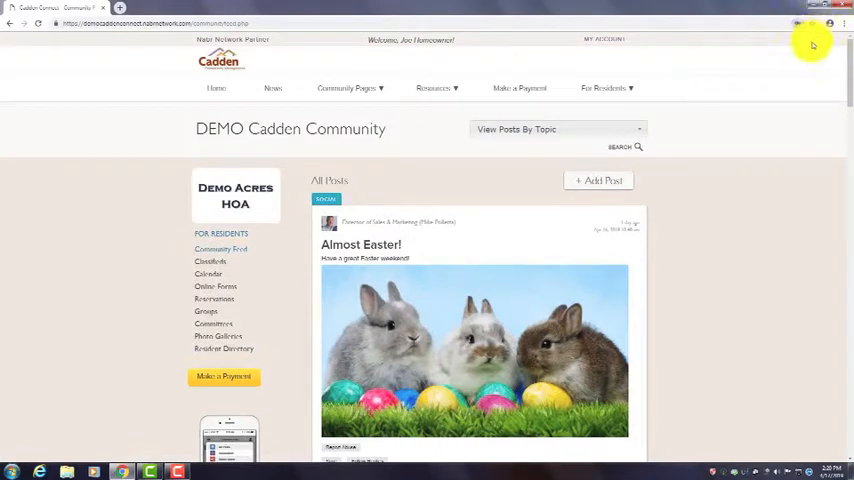
mouse_move(664, 120)
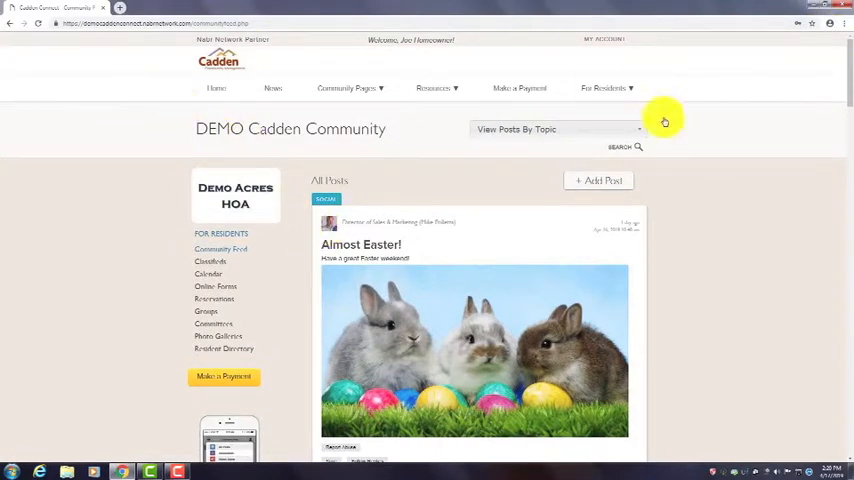
mouse_move(737, 110)
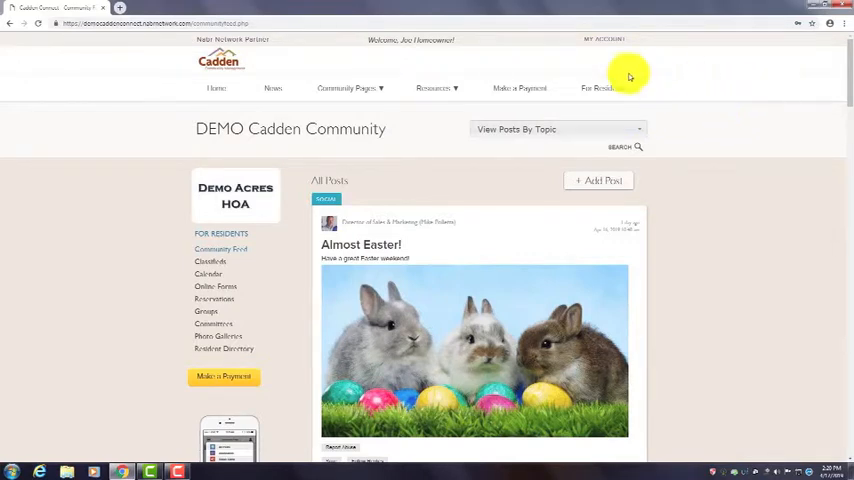
Step: Open My Account to show Joe Homeowner's contact information form
left_click(603, 40)
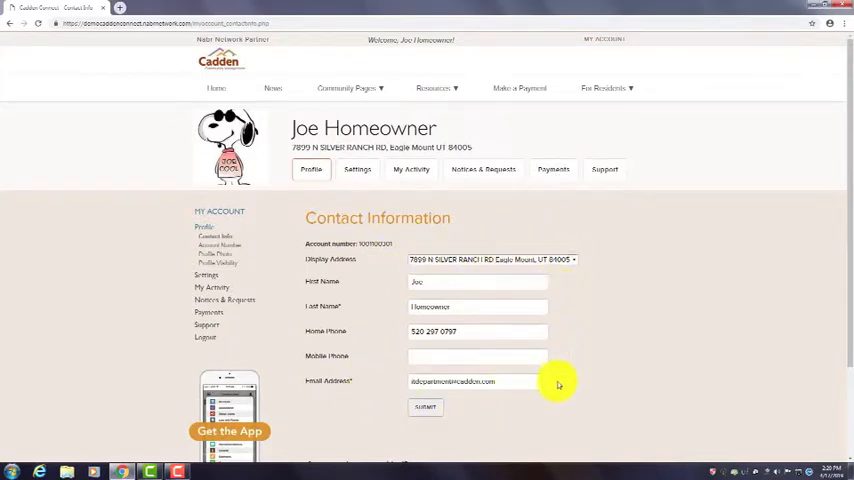
mouse_move(589, 364)
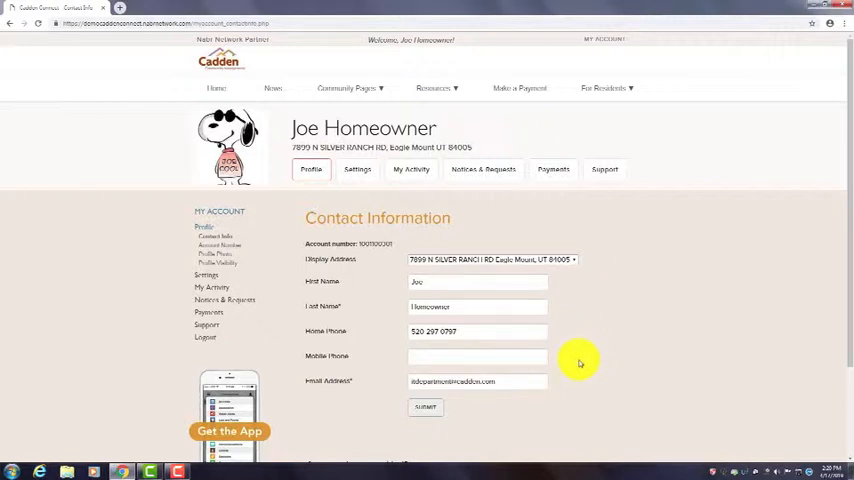
mouse_move(578, 362)
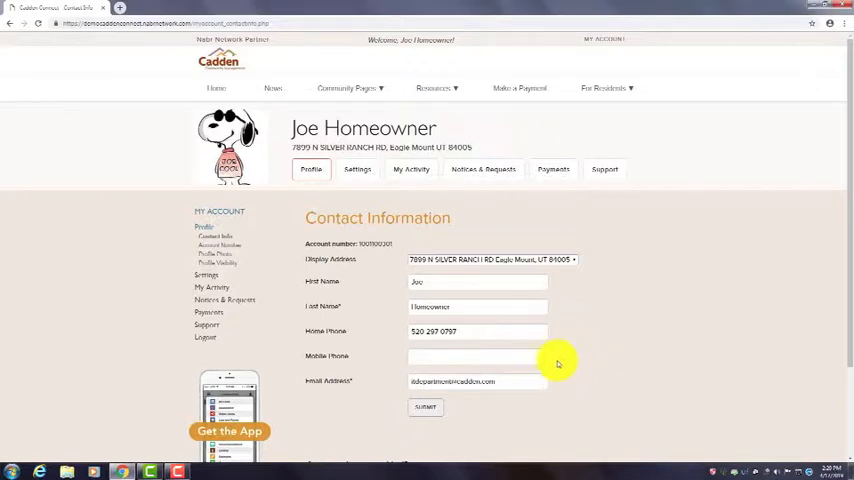
mouse_move(438, 326)
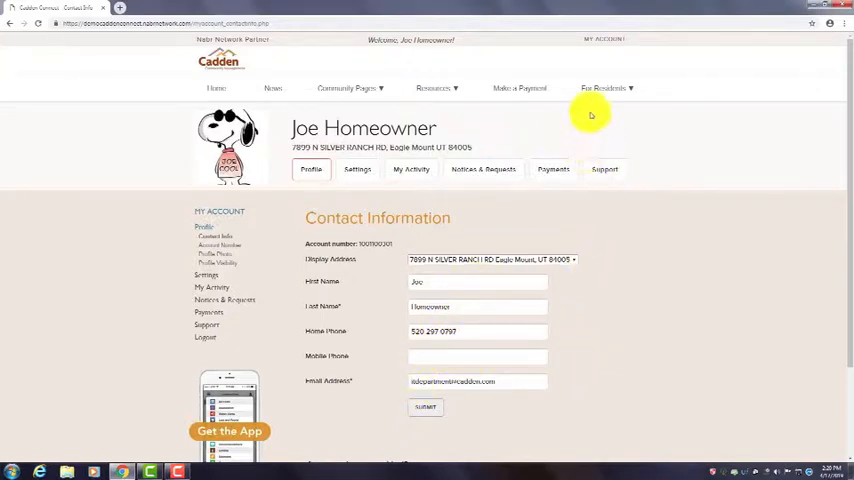
Step: Go to account Settings to show the email Notifications page
left_click(601, 39)
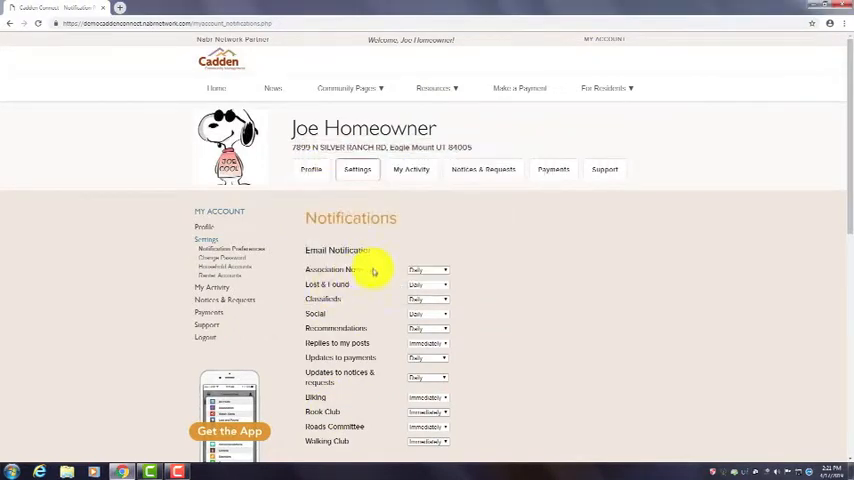
Step: Review the Association News email frequency options, keeping it set to Daily
left_click(428, 270)
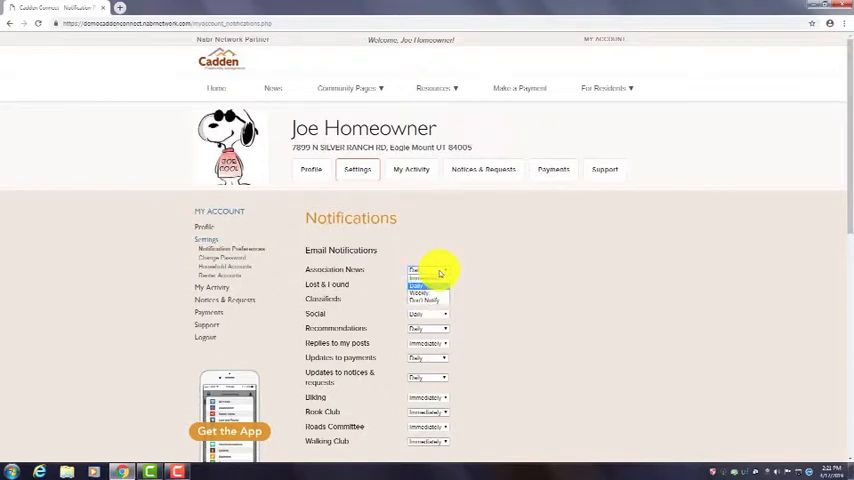
left_click(428, 270)
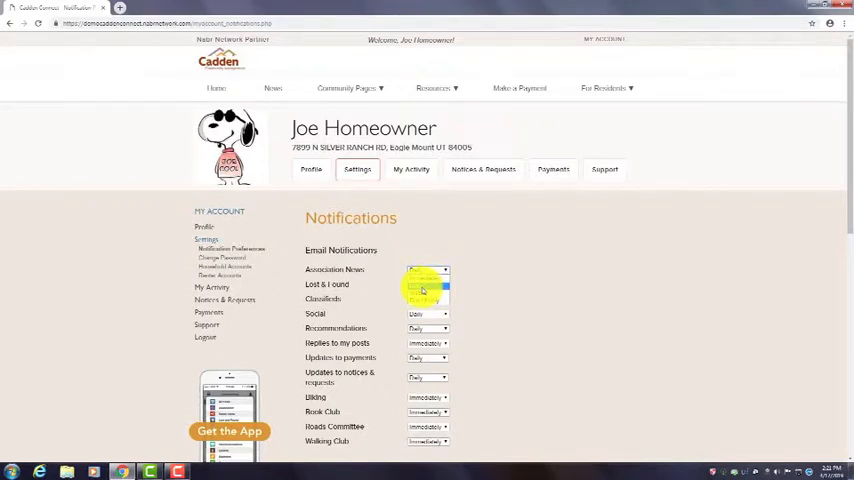
left_click(428, 270)
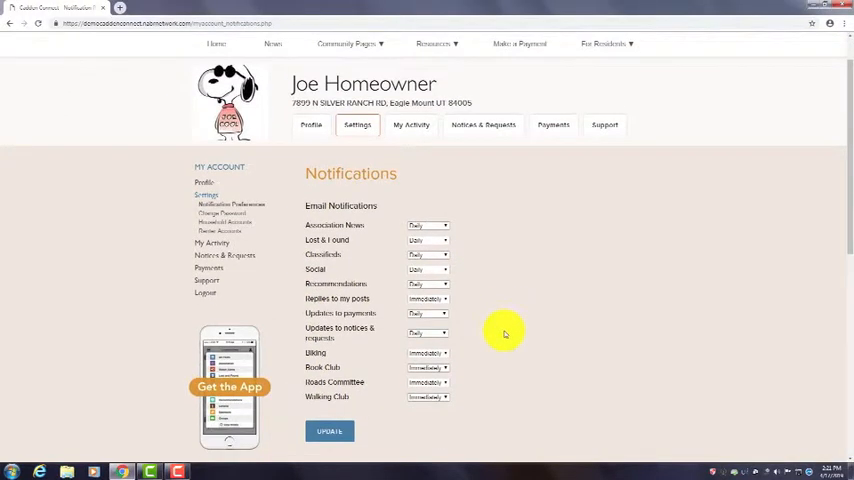
scroll("down", 3)
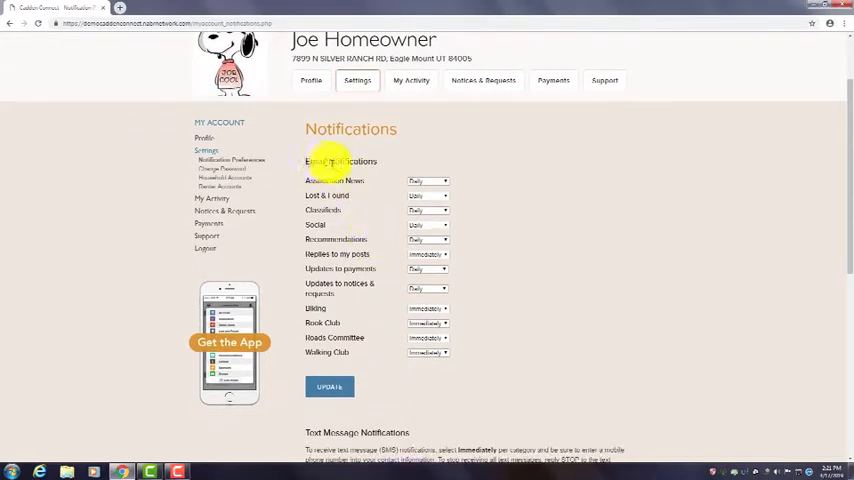
scroll("down", 3)
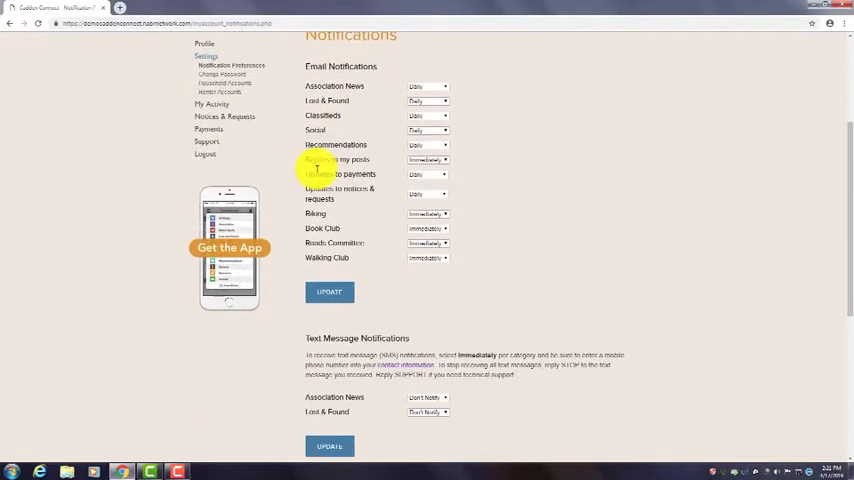
scroll("down", 3)
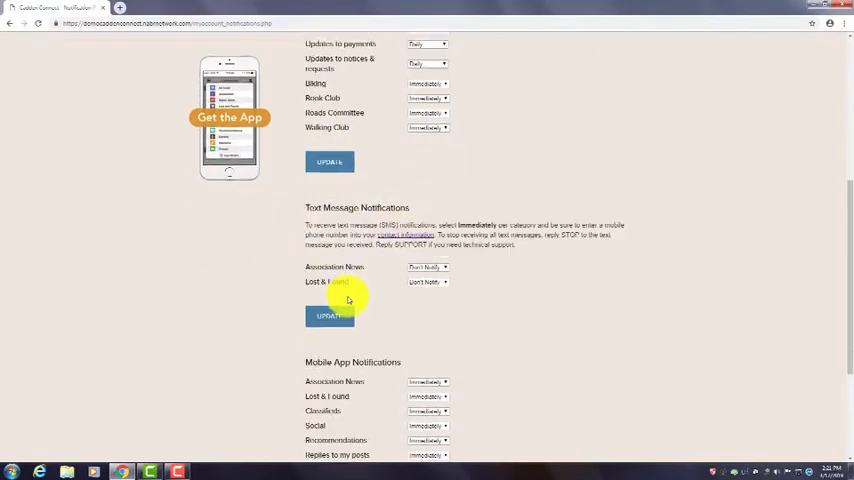
scroll("down", 3)
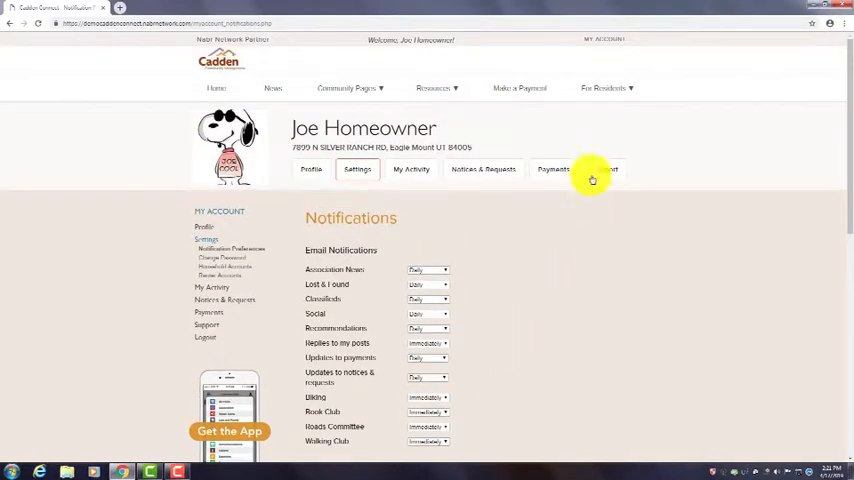
Step: Open a Notice update from My Activity's system notifications to view Architectural Control details
left_click(604, 38)
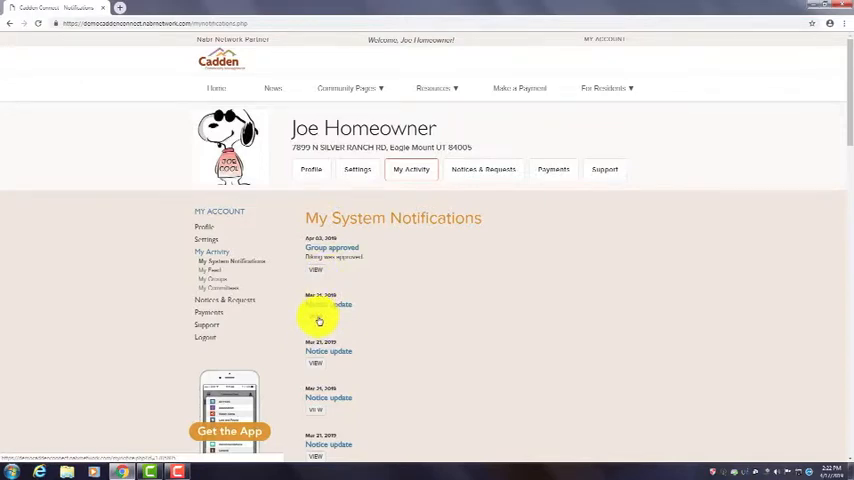
left_click(318, 320)
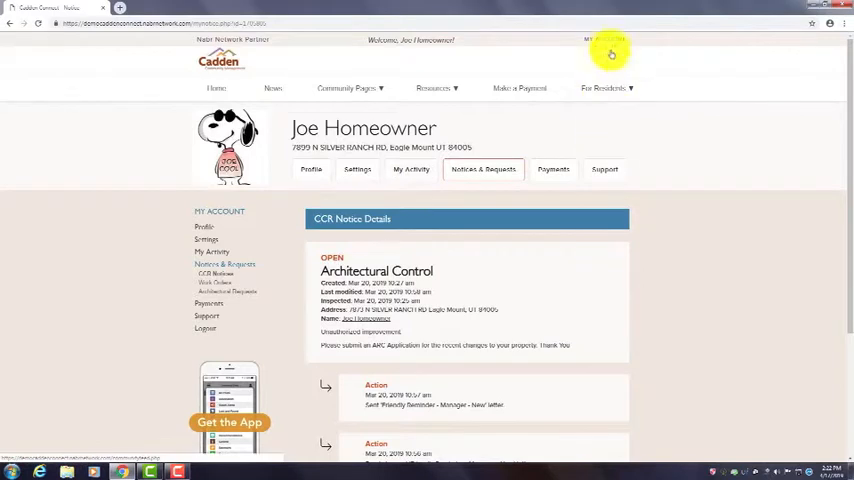
Step: View Notices & Requests, then Payments showing the -$20.00 balance, and start a payment
left_click(600, 40)
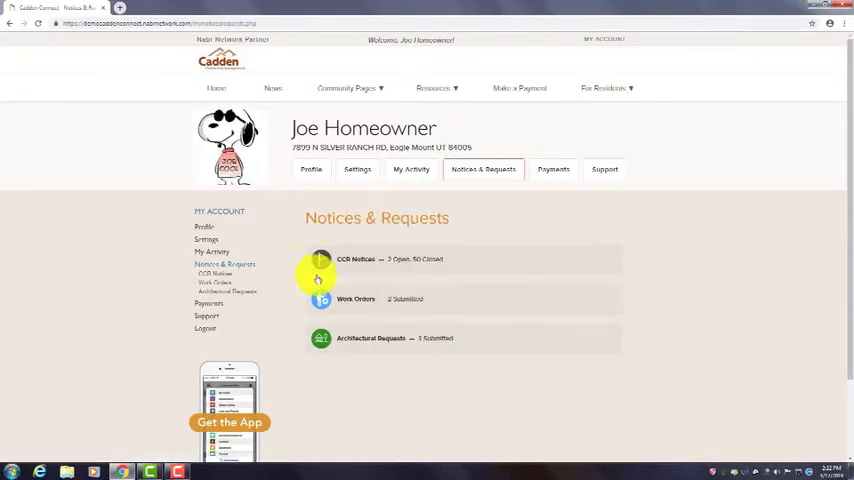
mouse_move(570, 308)
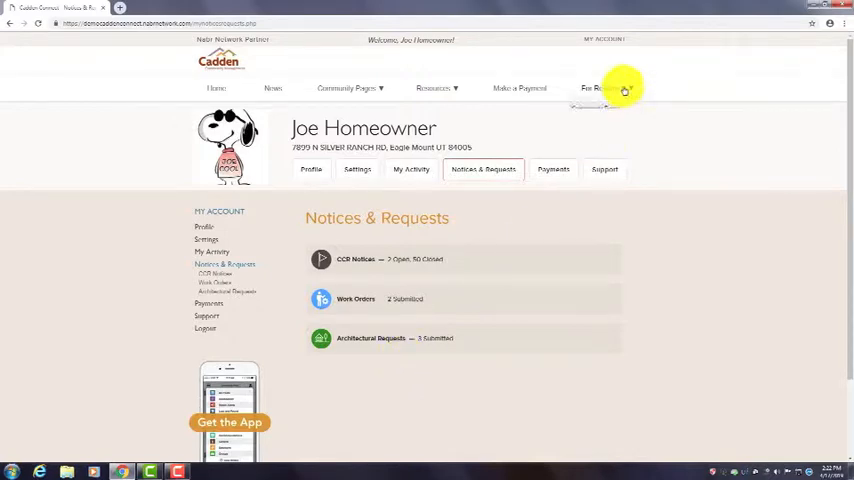
left_click(592, 88)
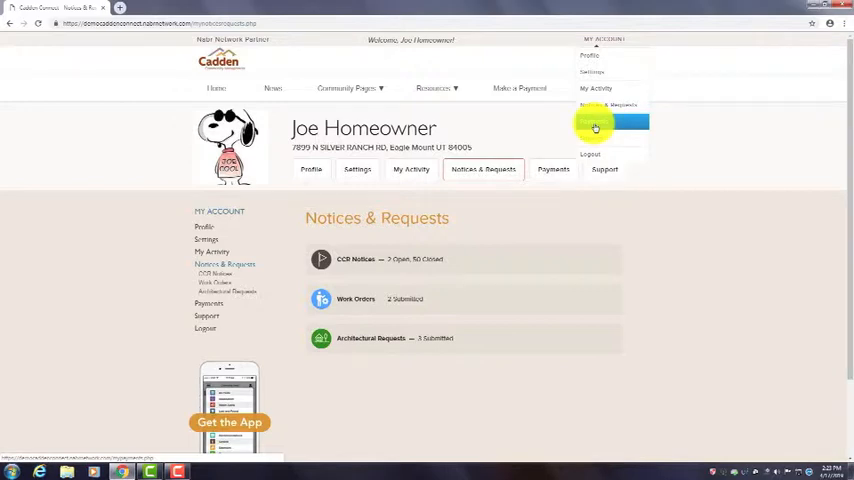
left_click(553, 169)
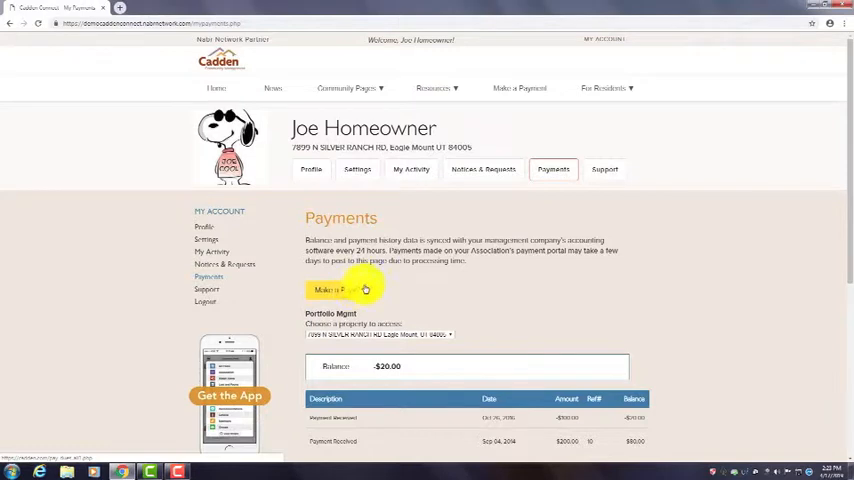
left_click(327, 290)
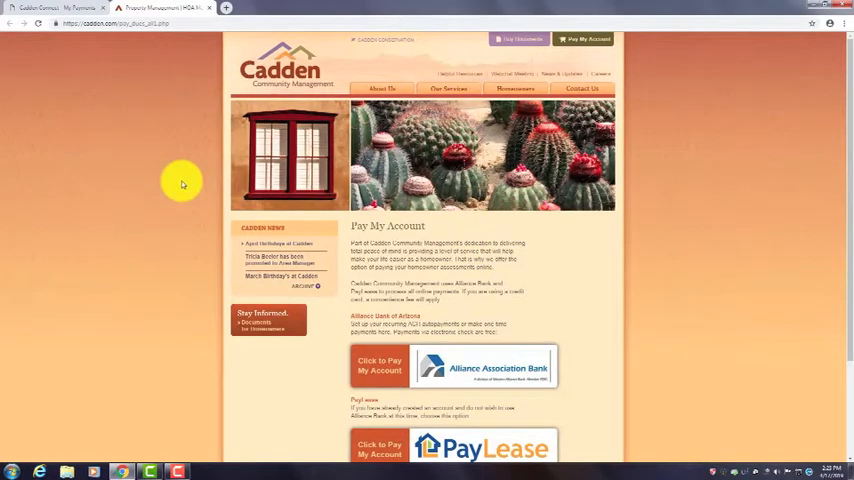
mouse_move(210, 8)
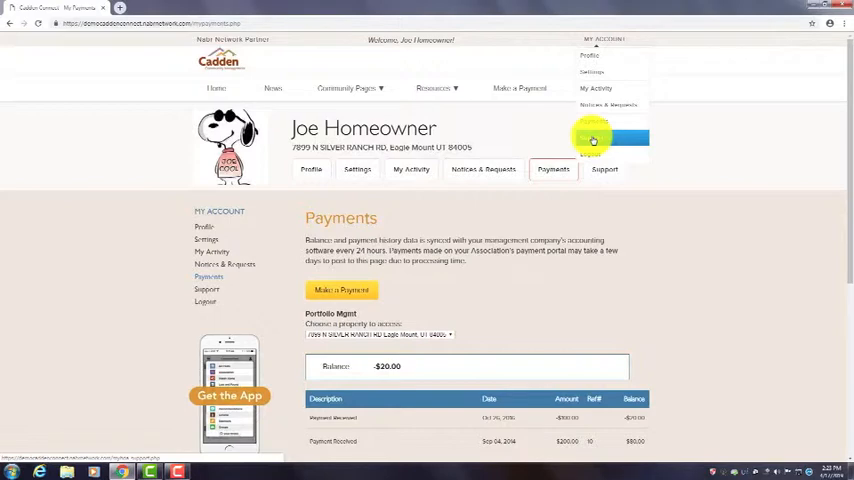
Step: Open Support & Feedback and list the question topics, Account Number through Other
left_click(604, 168)
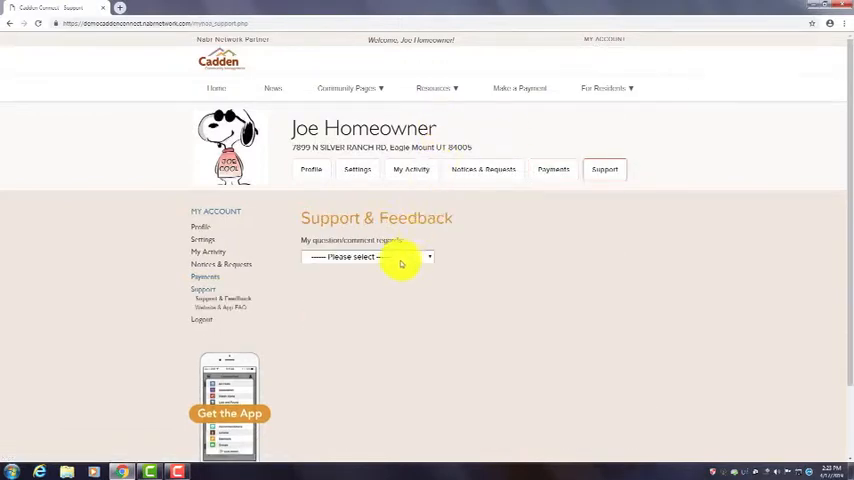
left_click(367, 257)
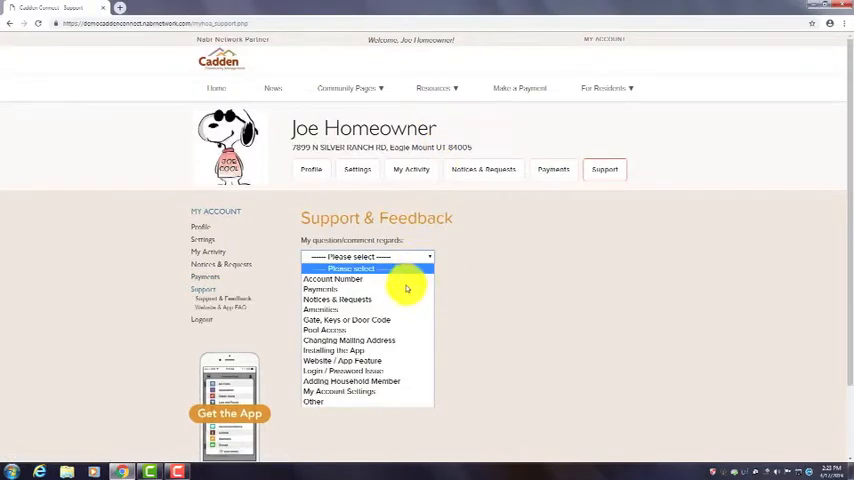